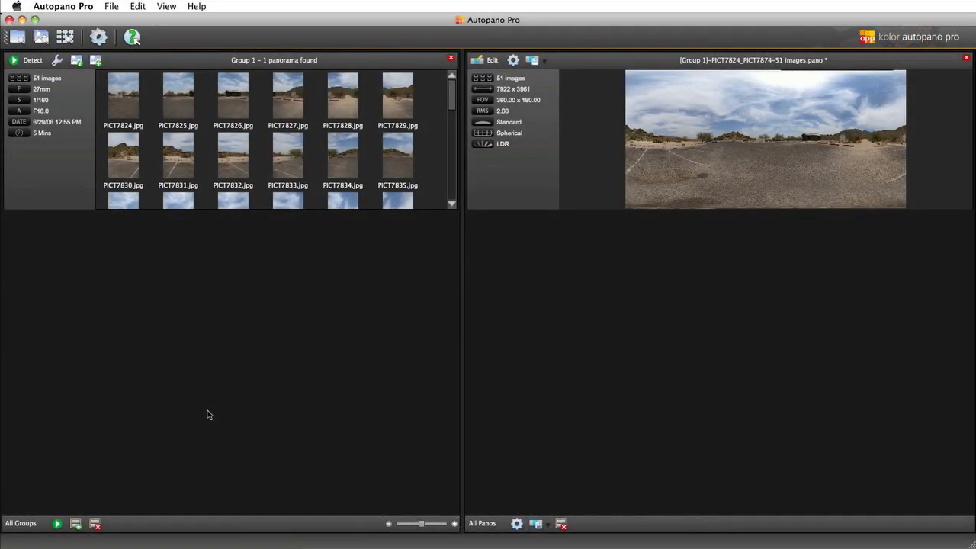
mouse_move(519, 88)
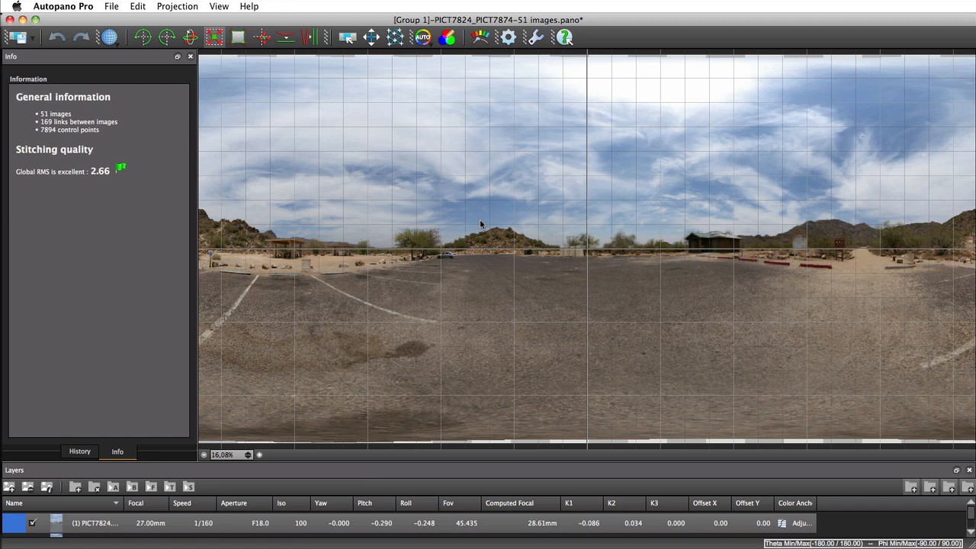
mouse_move(402, 157)
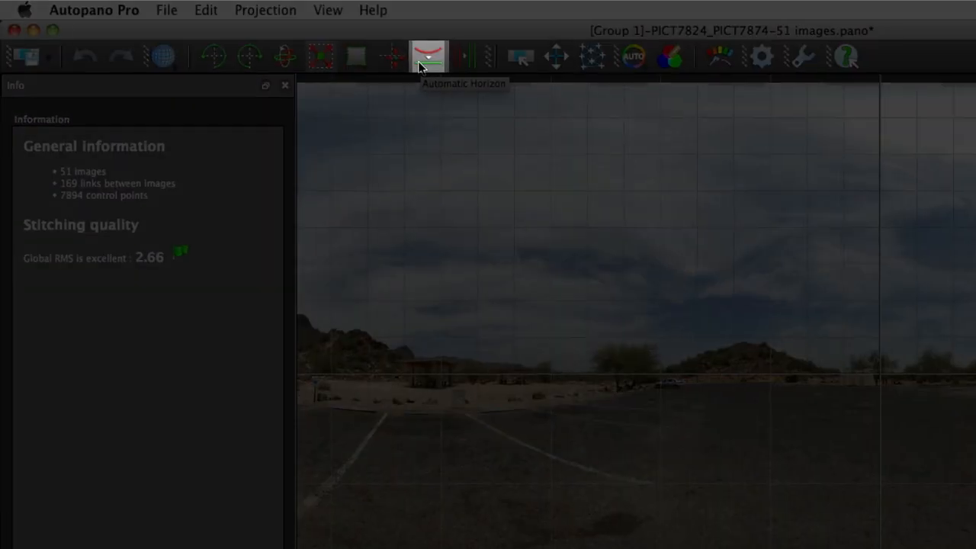
left_click(429, 56)
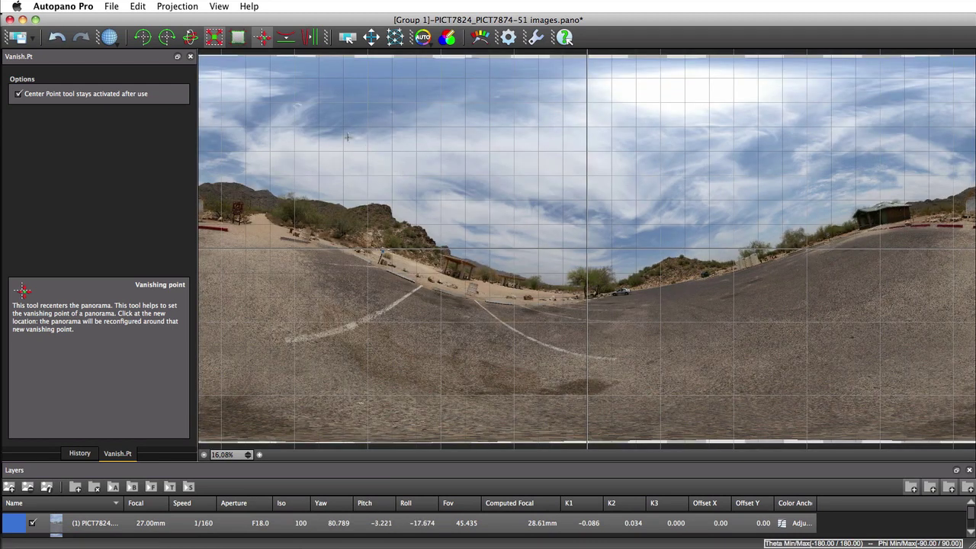
Step: Level the horizon with a vanishing-point click, then turn on Move Images mode
left_click(285, 36)
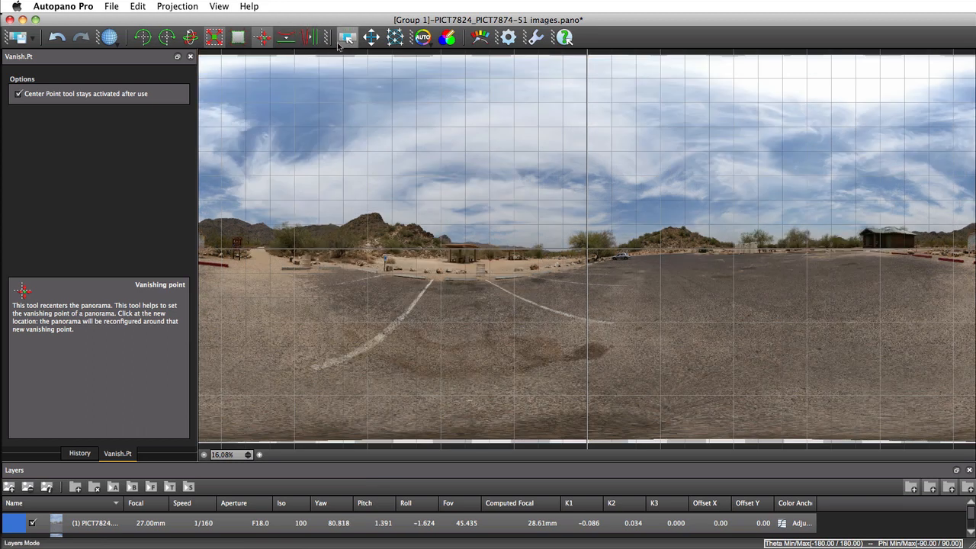
left_click(371, 36)
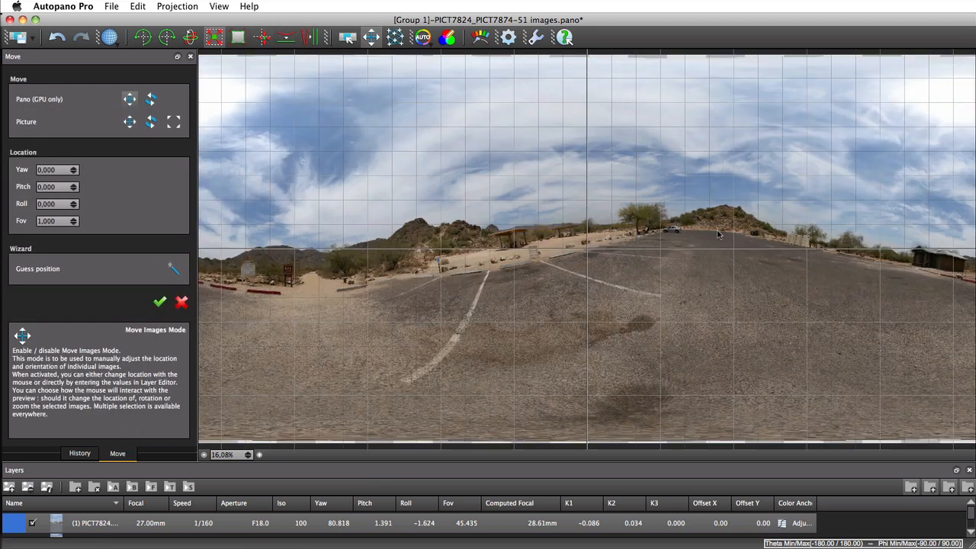